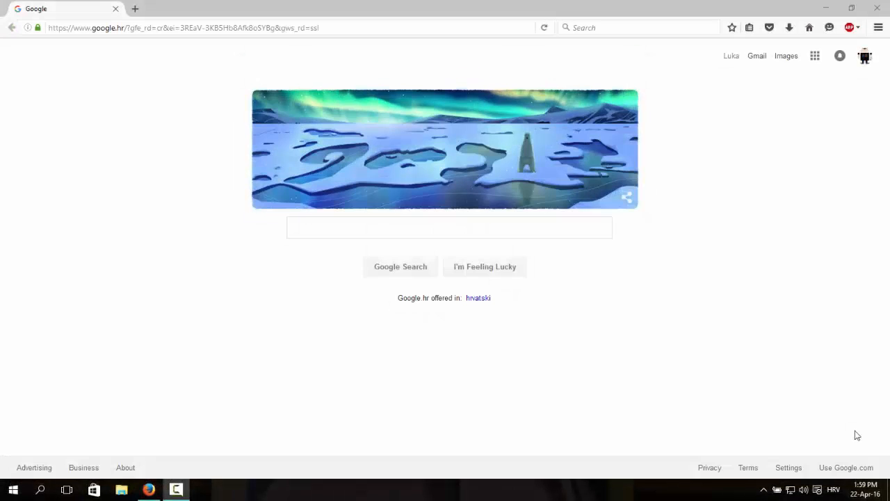
{"action": "mouse_move", "coordinate": [713, 389]}
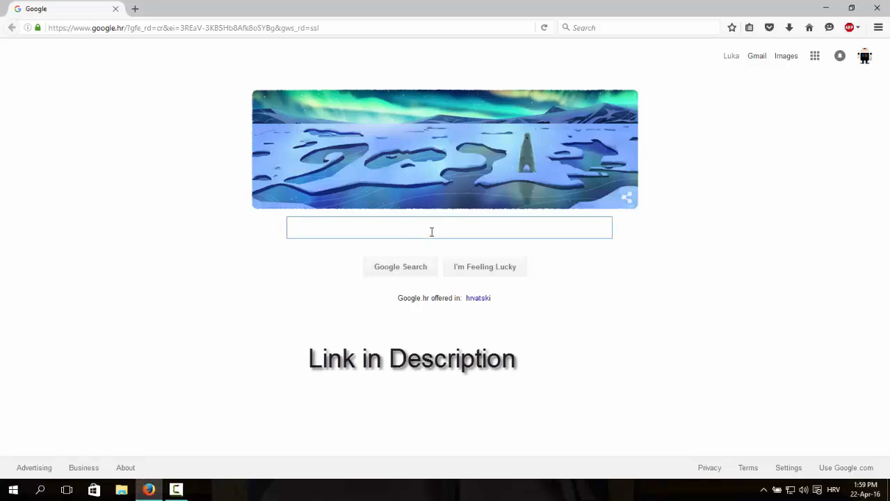
Search Google for 'hola vpn' and open the official hola.org result.
{"action": "type", "text": "hola"}
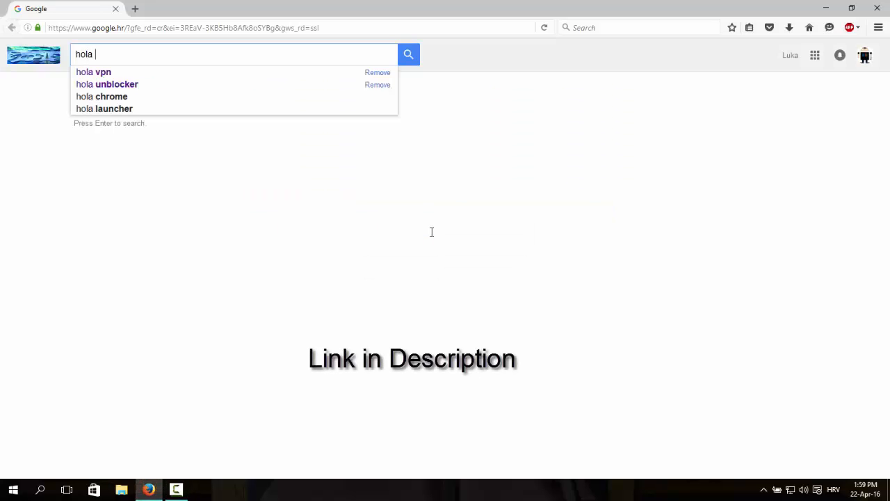
{"action": "left_click", "coordinate": [93, 72]}
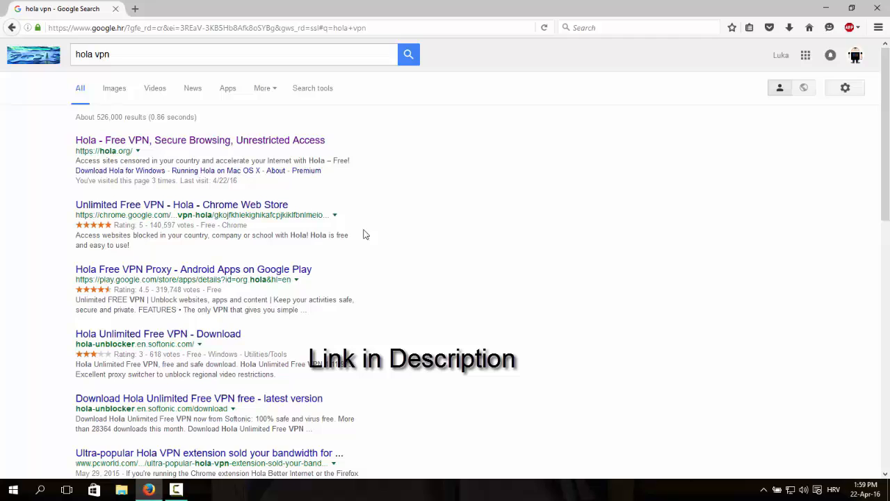
{"action": "left_click", "coordinate": [200, 139]}
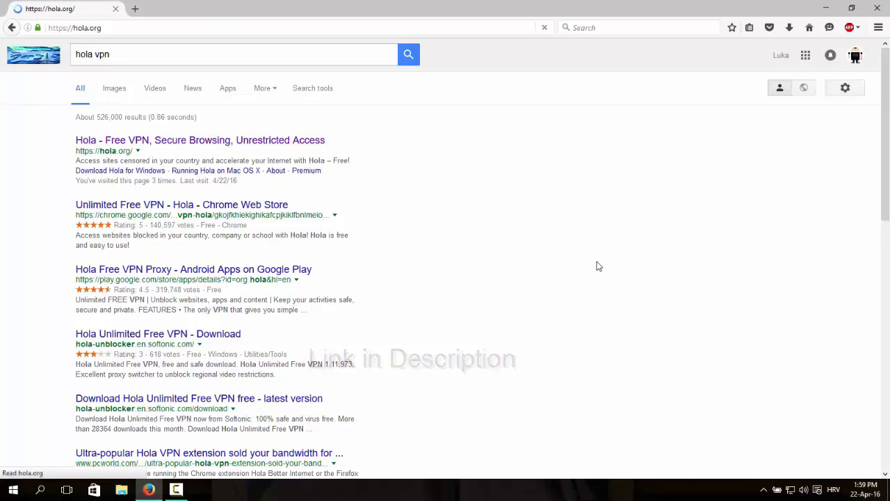
Start Get Hola with the Free plan selected and advance past the download step.
{"action": "left_click", "coordinate": [200, 139]}
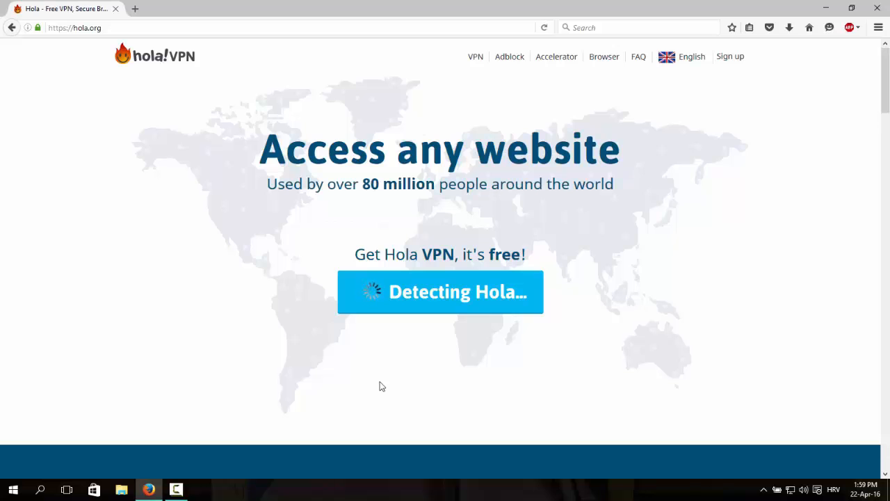
{"action": "left_click", "coordinate": [439, 292]}
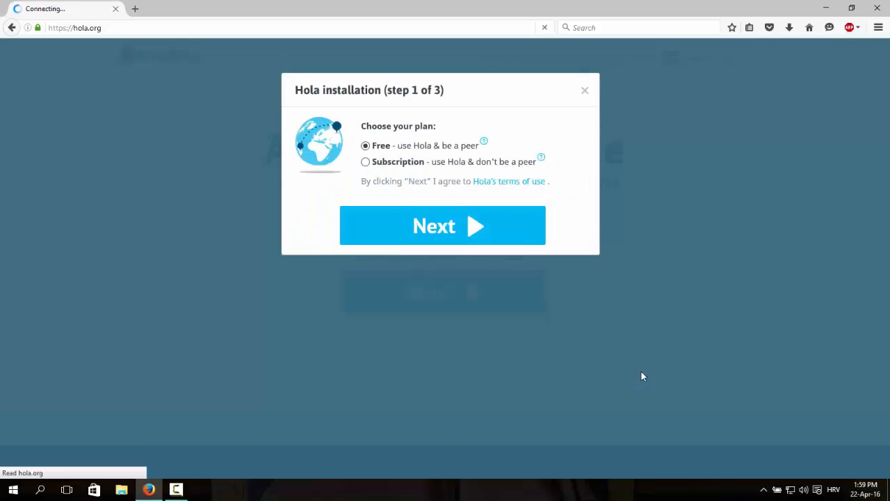
{"action": "left_click", "coordinate": [442, 225]}
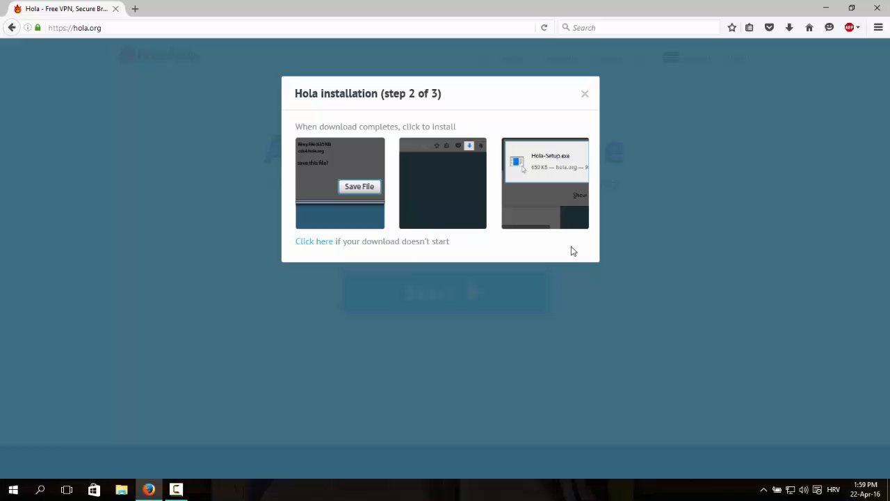
{"action": "mouse_move", "coordinate": [617, 377]}
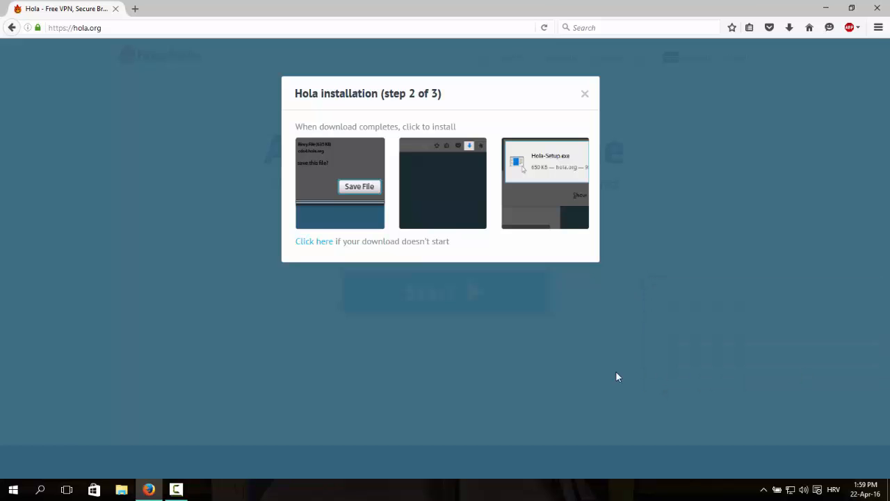
{"action": "left_click", "coordinate": [790, 28]}
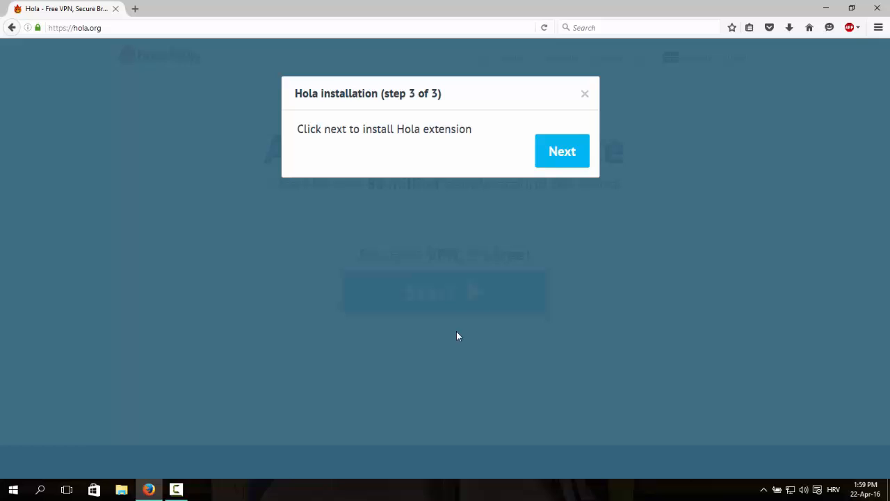
Allow Firefox's add-on prompt and confirm installing the Hola extension.
{"action": "left_click", "coordinate": [563, 150]}
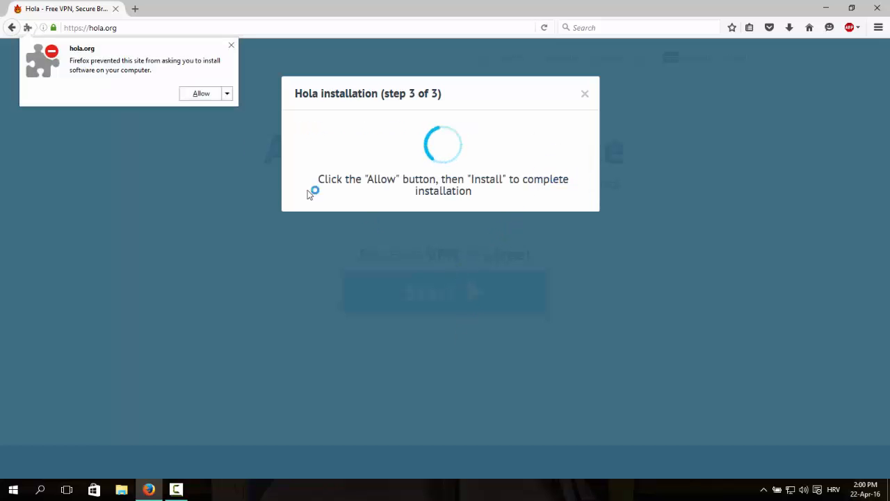
{"action": "left_click", "coordinate": [200, 93]}
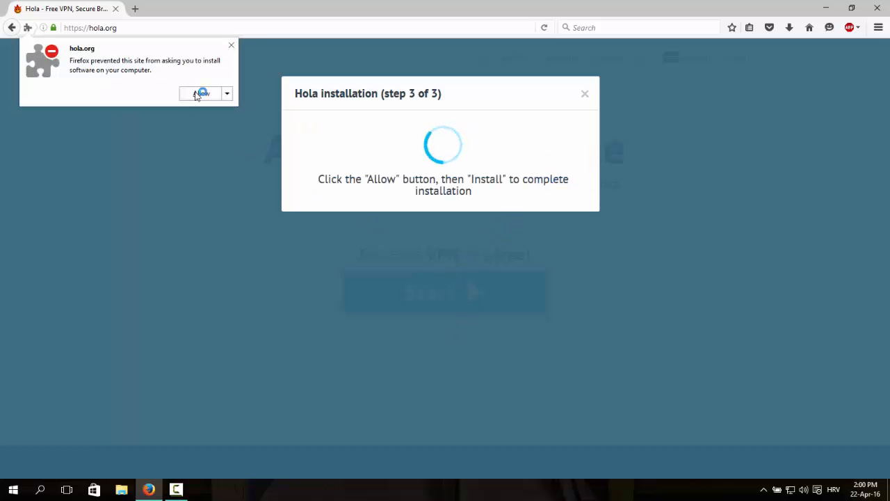
{"action": "left_click", "coordinate": [201, 94]}
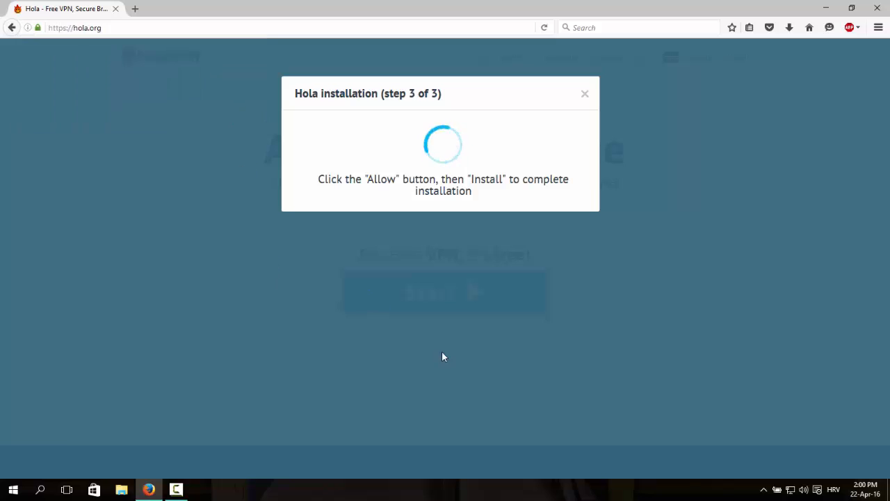
{"action": "mouse_move", "coordinate": [441, 362]}
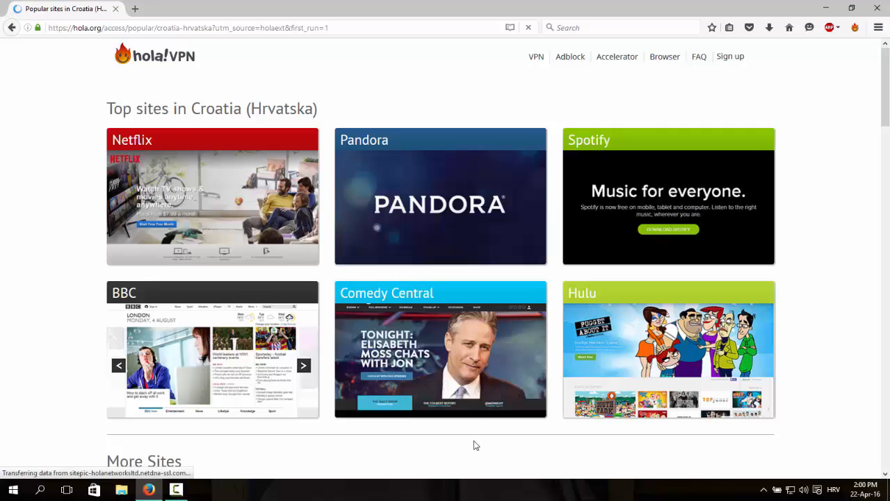
{"action": "mouse_move", "coordinate": [841, 254]}
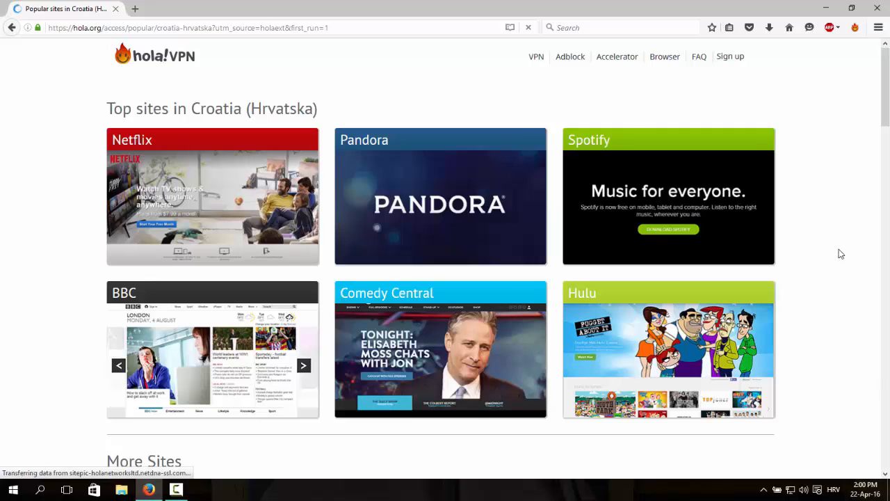
Unblock Spotify from Hola's Croatia popular-sites page and load spotify.com.
{"action": "left_click", "coordinate": [668, 202]}
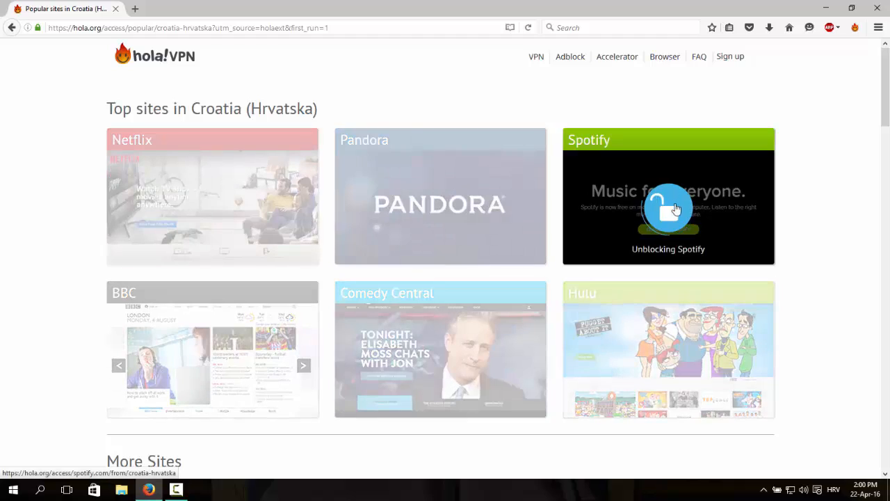
{"action": "left_click", "coordinate": [668, 209]}
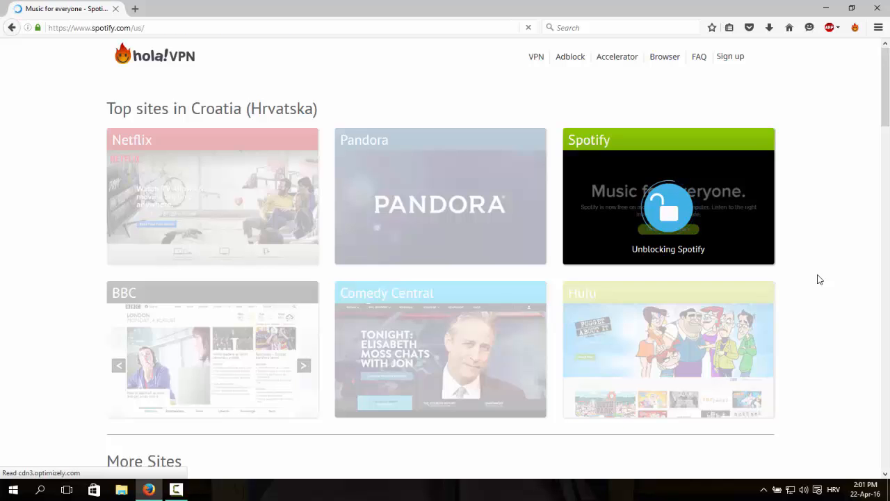
Log in to the Spotify Free account and head to the download page from the overview.
{"action": "left_click", "coordinate": [668, 198]}
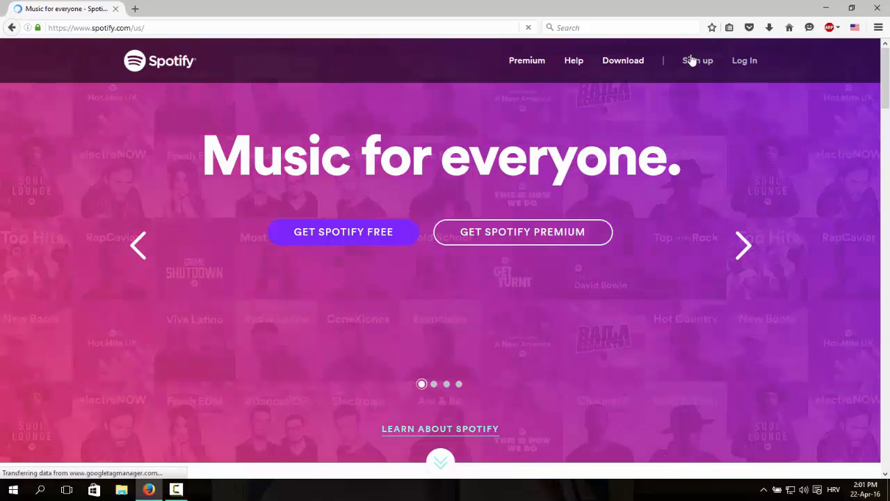
{"action": "left_click", "coordinate": [744, 61]}
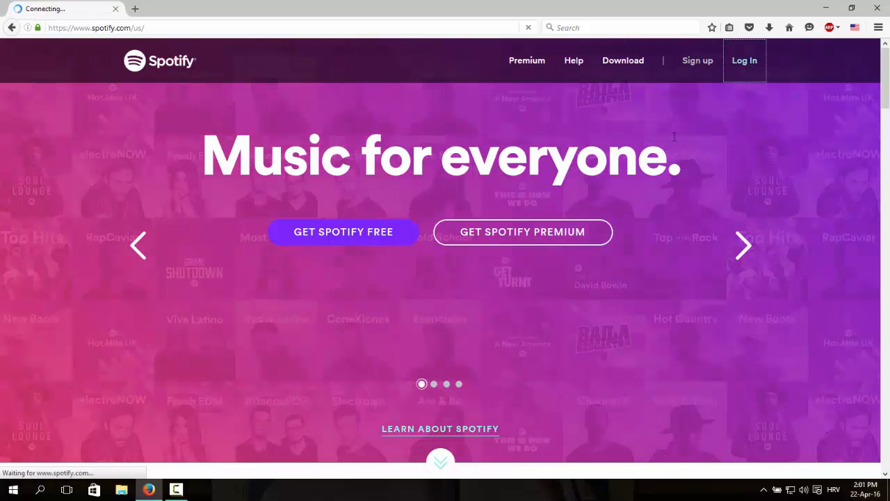
{"action": "left_click", "coordinate": [744, 61]}
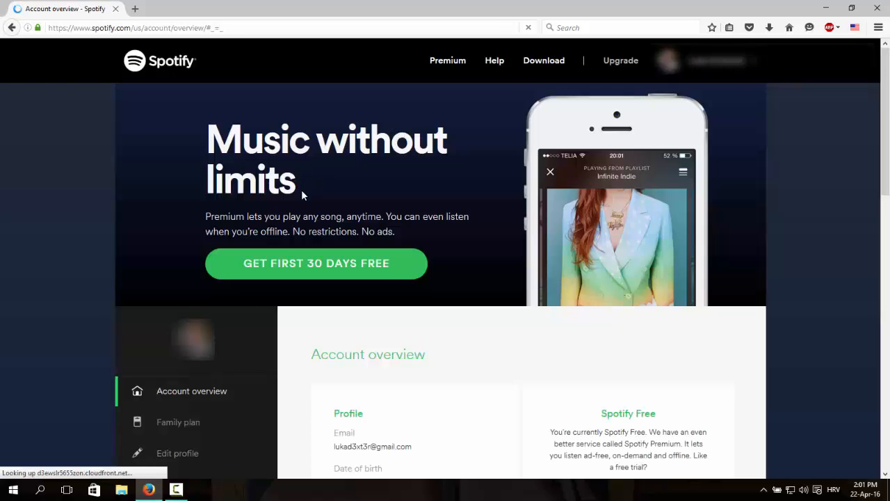
{"action": "left_click", "coordinate": [543, 61]}
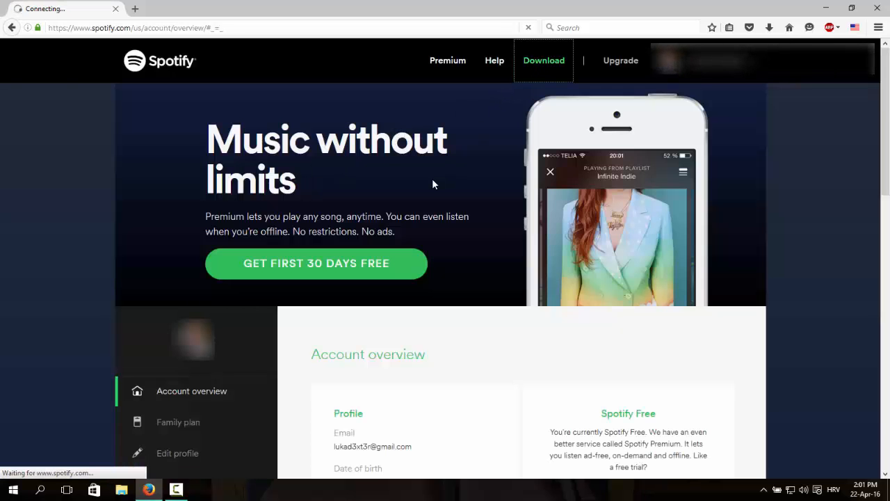
Save and run SpotifySetup.exe, then minimize Firefox while the installer works.
{"action": "left_click", "coordinate": [543, 61]}
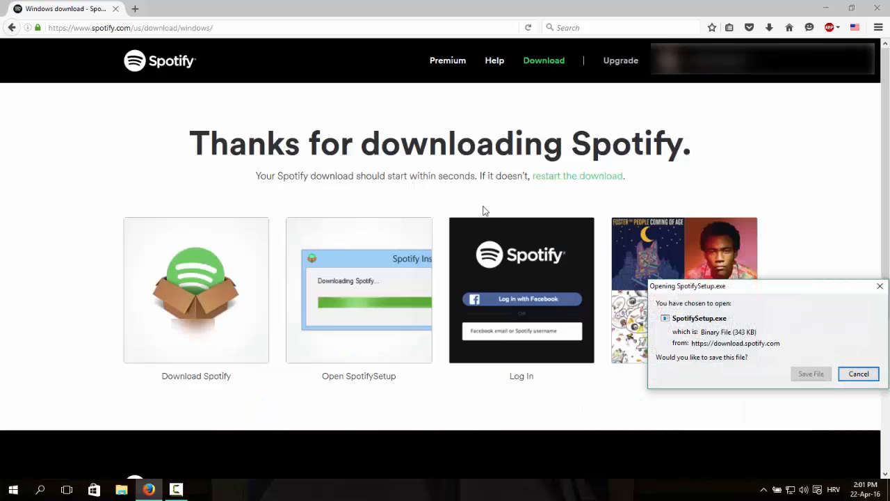
{"action": "left_click", "coordinate": [859, 373]}
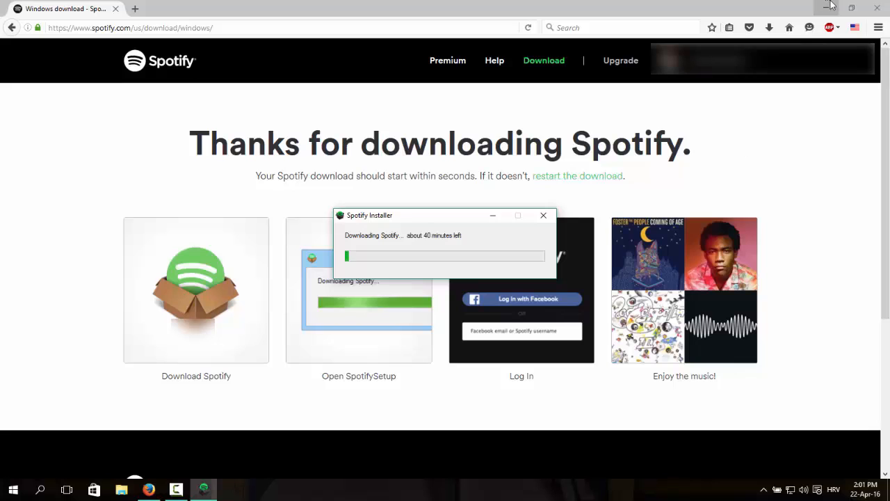
{"action": "left_click", "coordinate": [830, 8]}
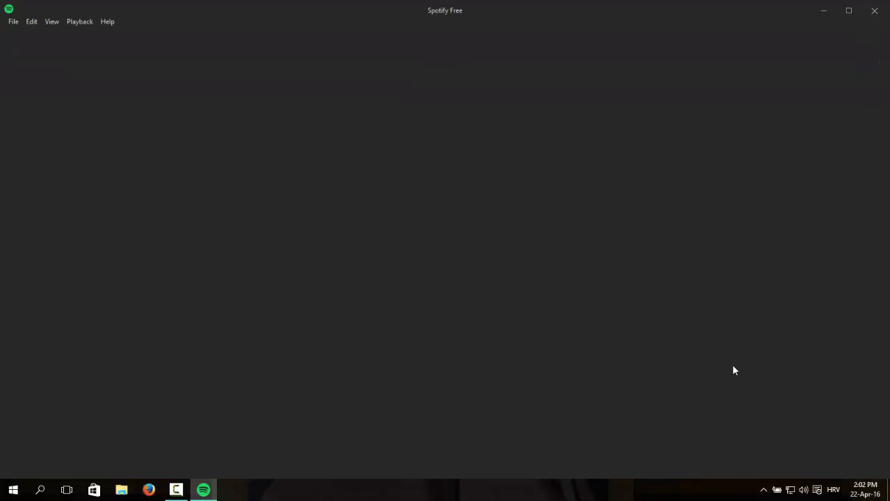
{"action": "mouse_move", "coordinate": [582, 242]}
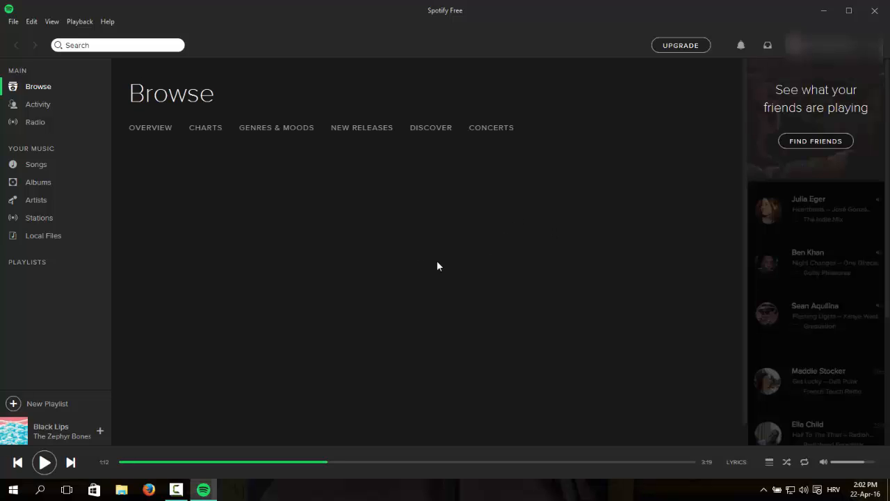
Show the Browse overview with featured playlists in the Spotify desktop app.
{"action": "left_click", "coordinate": [151, 128]}
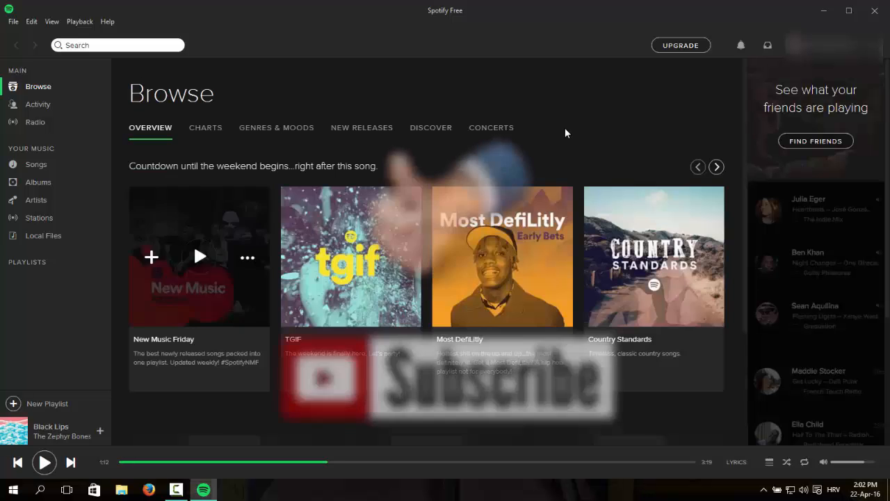